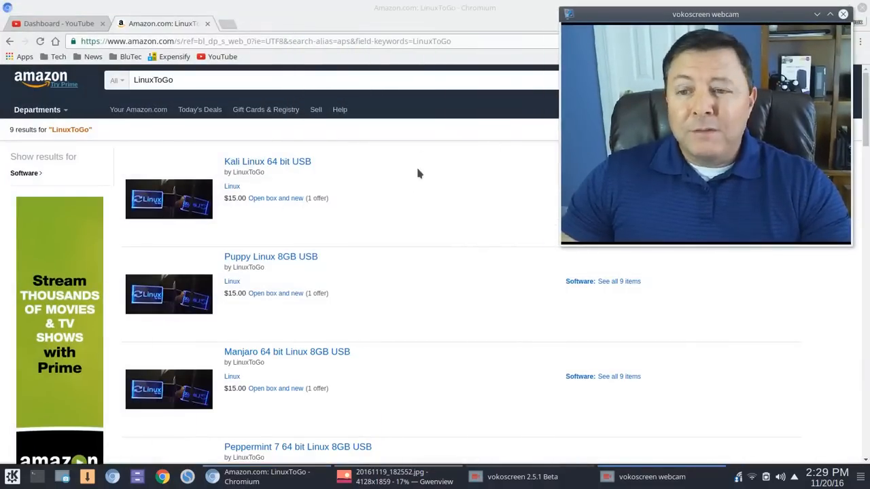
# Scroll the LinuxToGo results past BlackArch, Tails, Linux Mint and Ubuntu to the $15 Fedora drive.
pyautogui.scroll(-3)
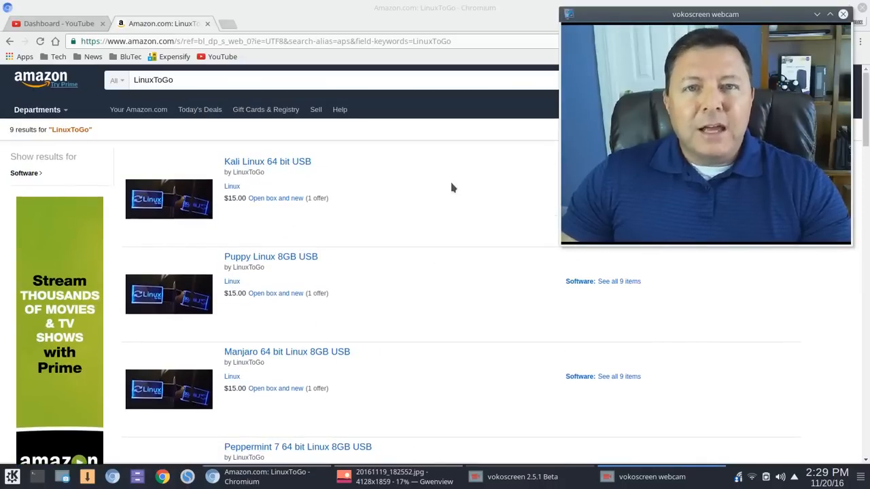
pyautogui.moveTo(446, 187)
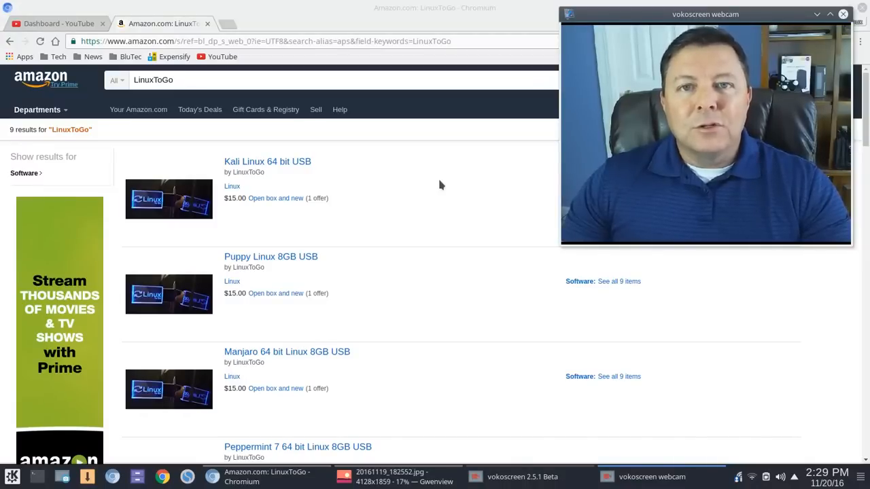
pyautogui.scroll(-3)
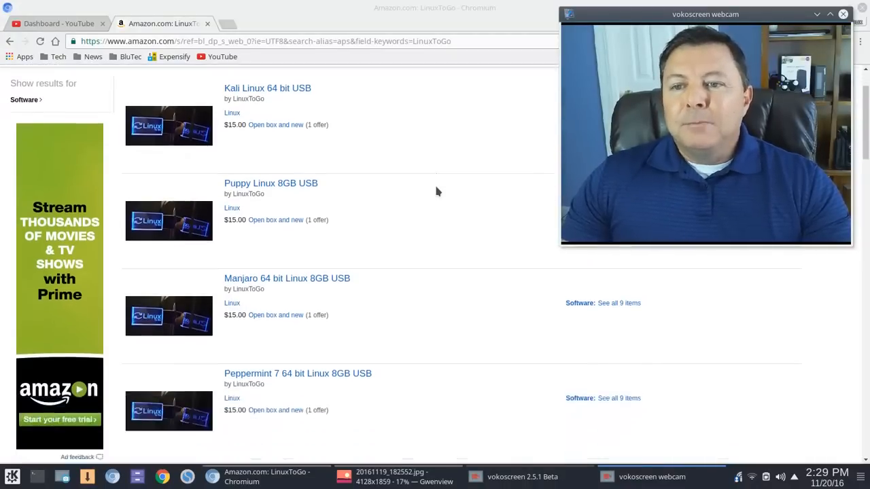
pyautogui.scroll(-3)
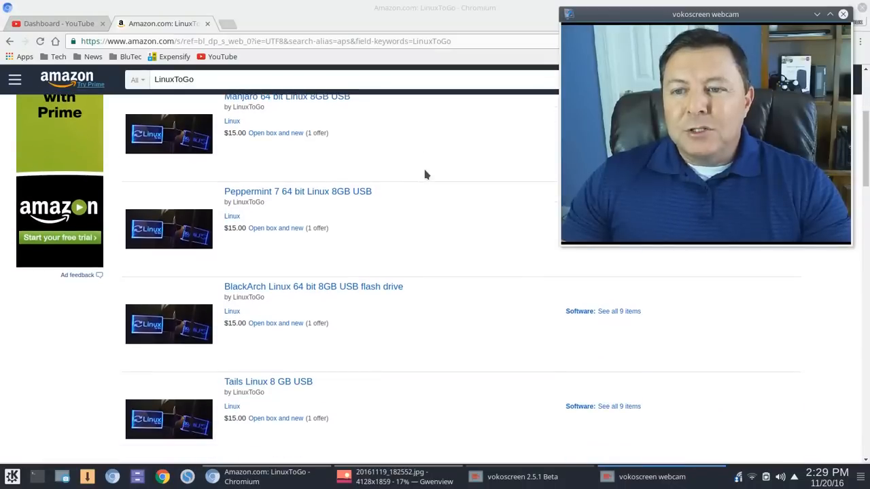
pyautogui.scroll(-3)
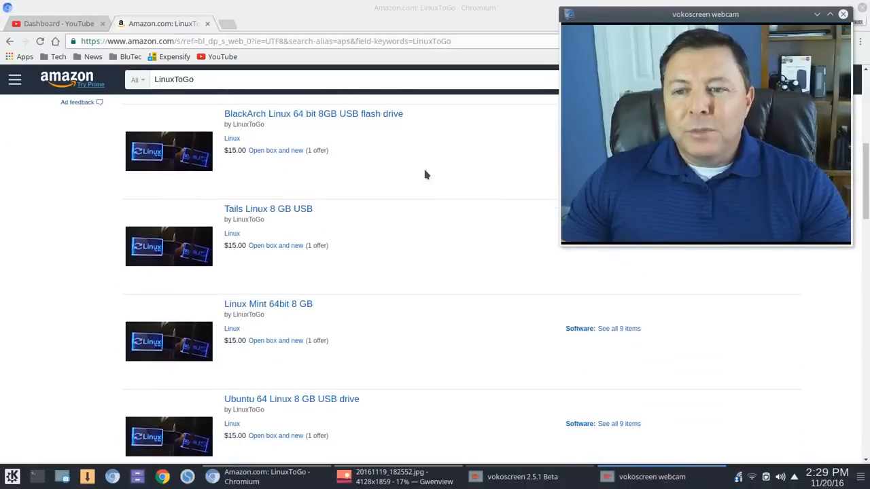
pyautogui.scroll(-3)
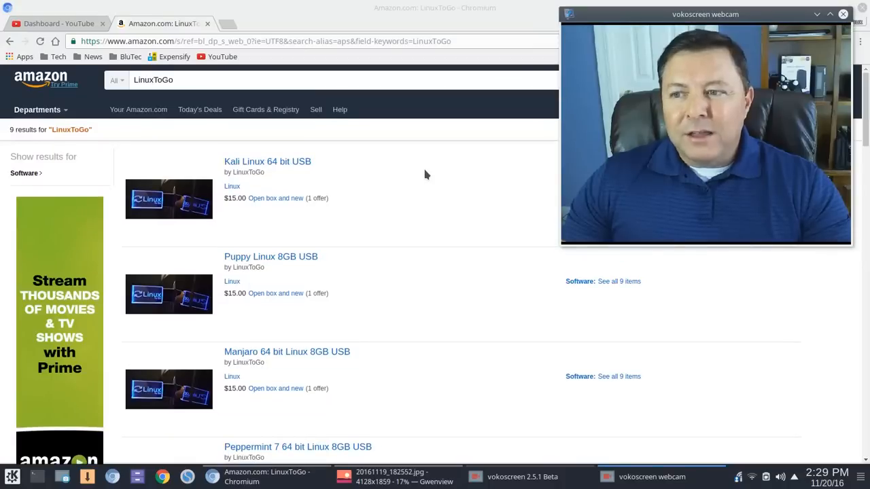
pyautogui.scroll(-3)
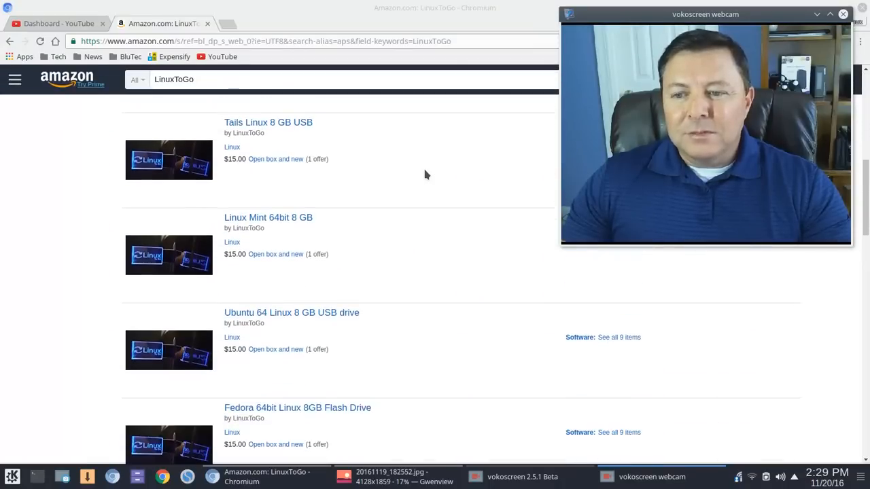
pyautogui.scroll(-3)
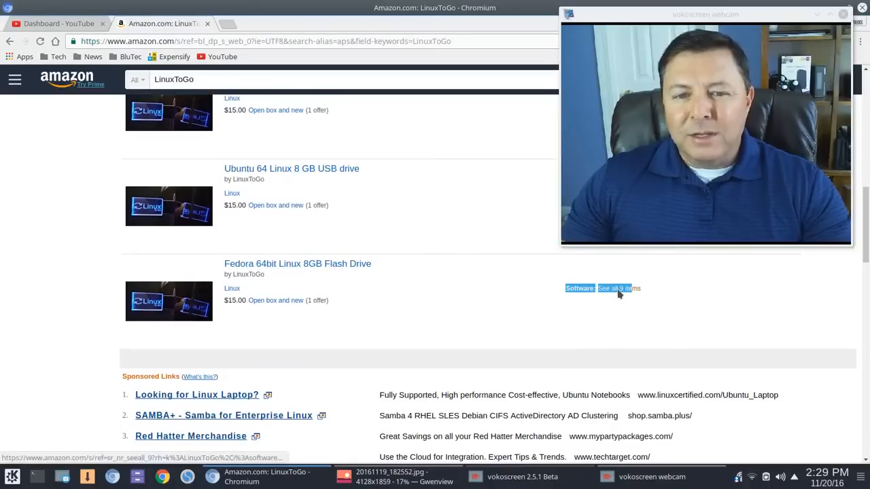
# Filter the LinuxToGo results to the 9 Software items and scroll through them.
pyautogui.click(616, 289)
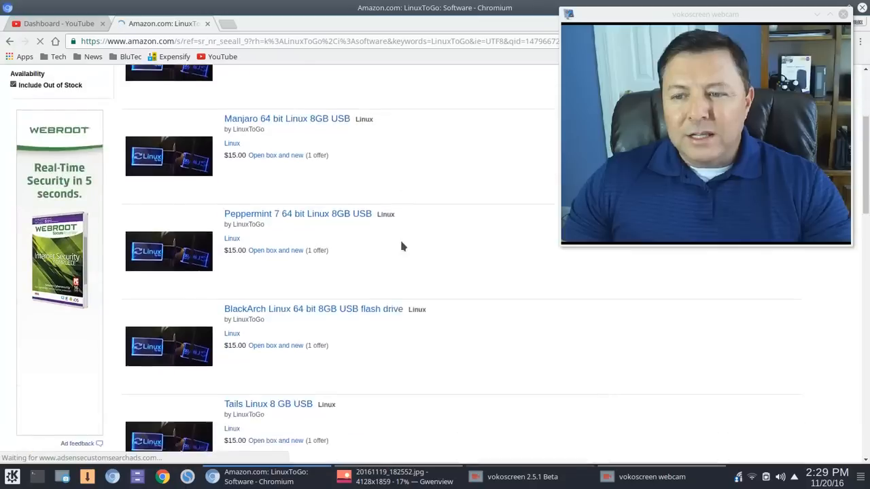
pyautogui.scroll(-3)
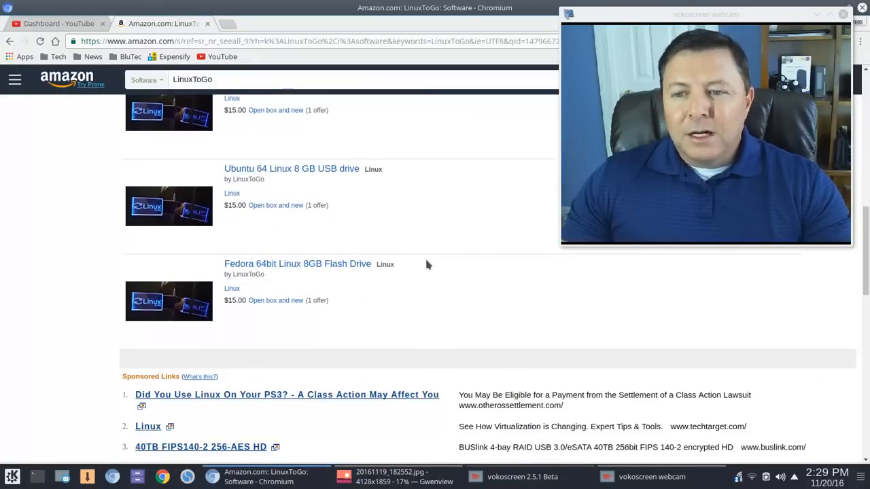
pyautogui.moveTo(488, 292)
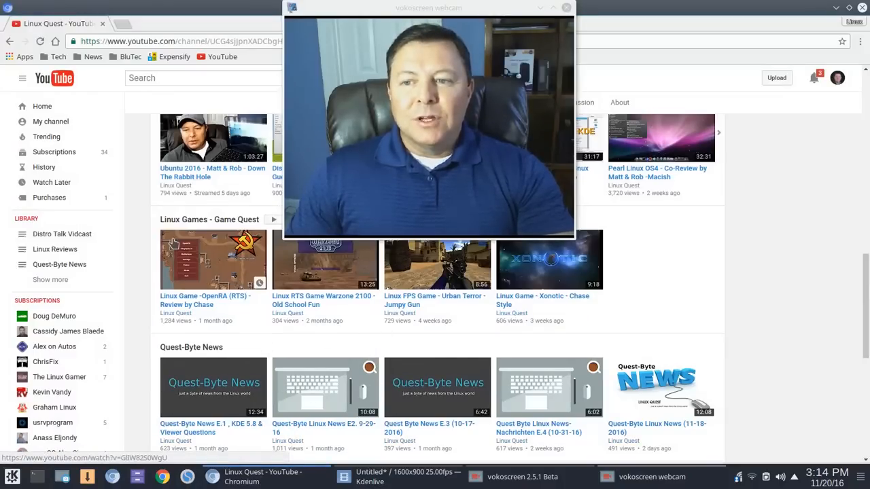
# Scroll the Linux Quest channel page down to the Linux Reviews, Most Viewed and Distro Talk playlists.
pyautogui.scroll(-3)
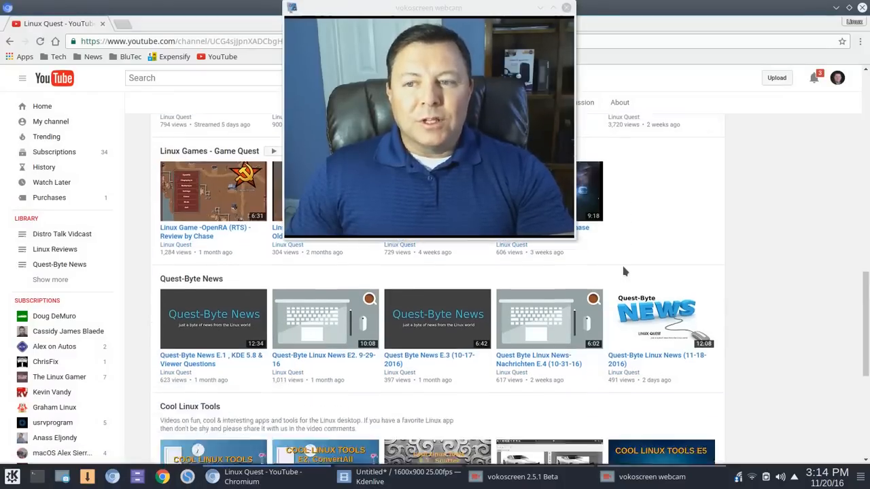
pyautogui.scroll(-3)
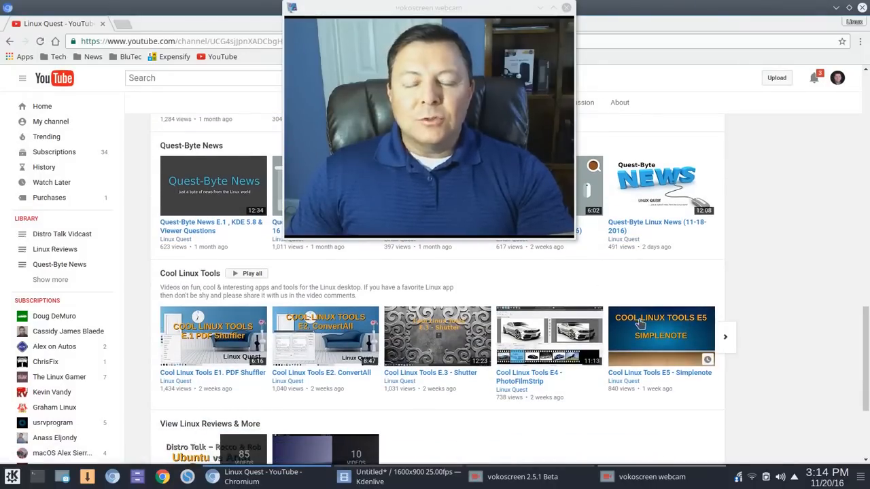
pyautogui.scroll(-3)
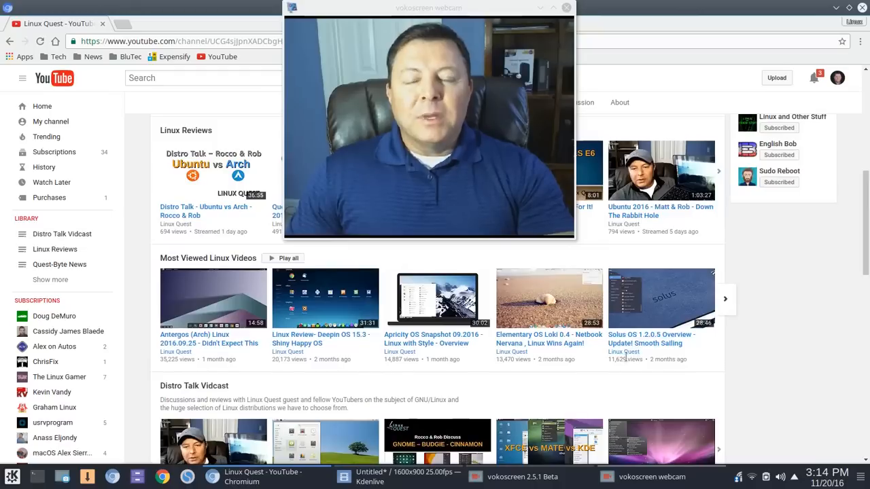